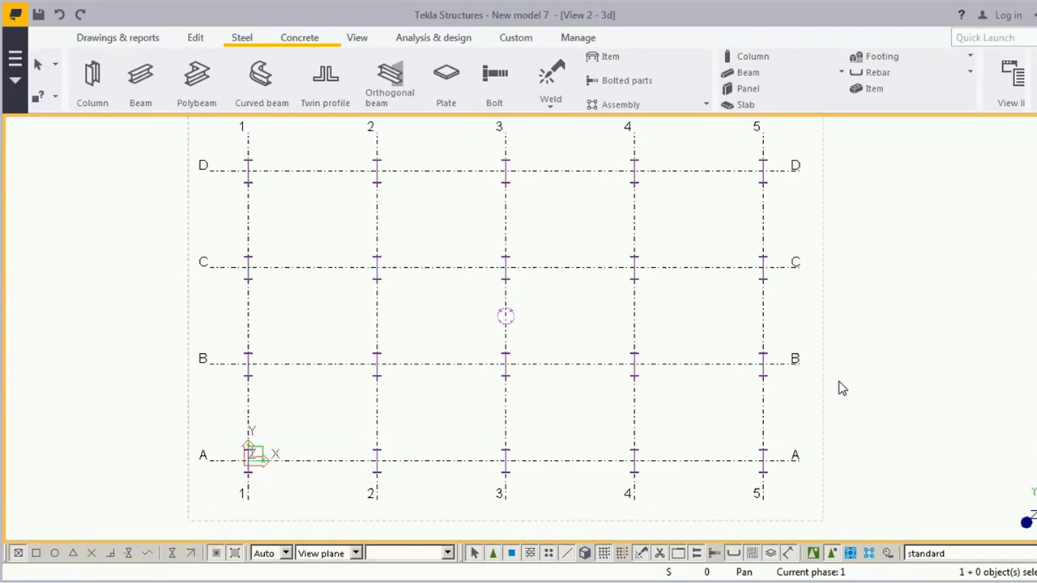
pyautogui.moveTo(483, 211)
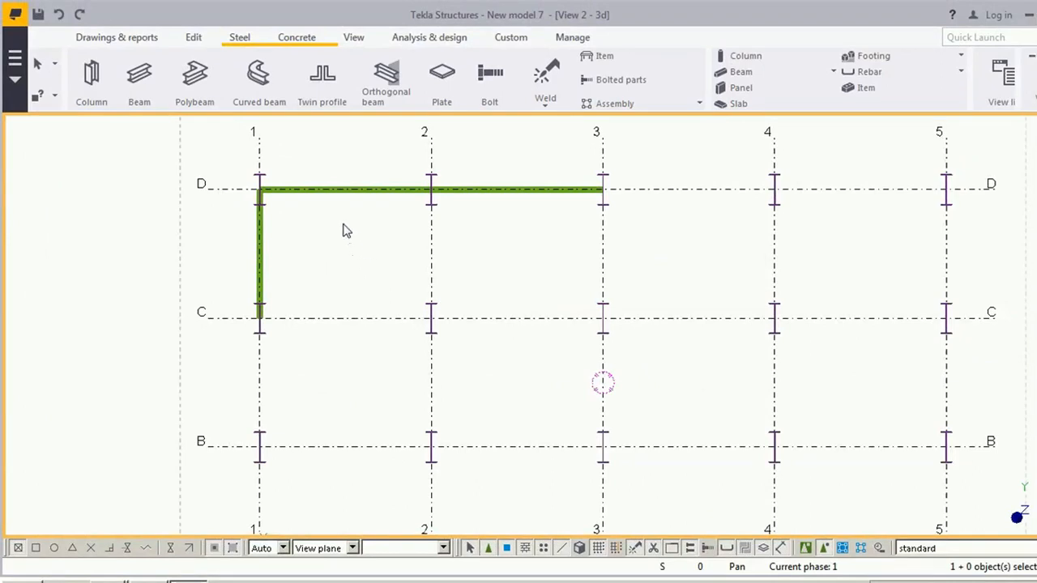
pyautogui.moveTo(263, 146)
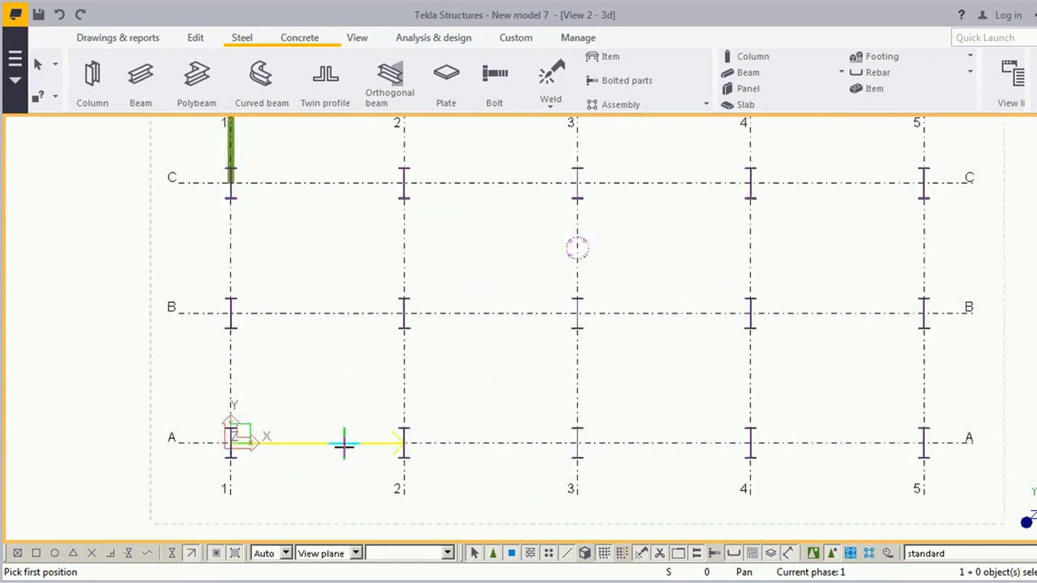
pyautogui.moveTo(356, 444)
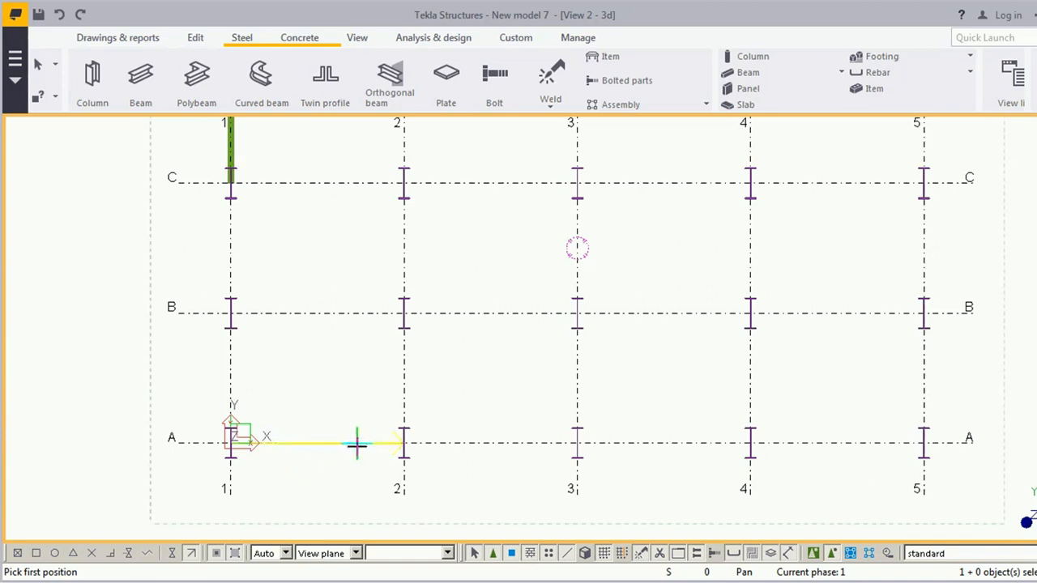